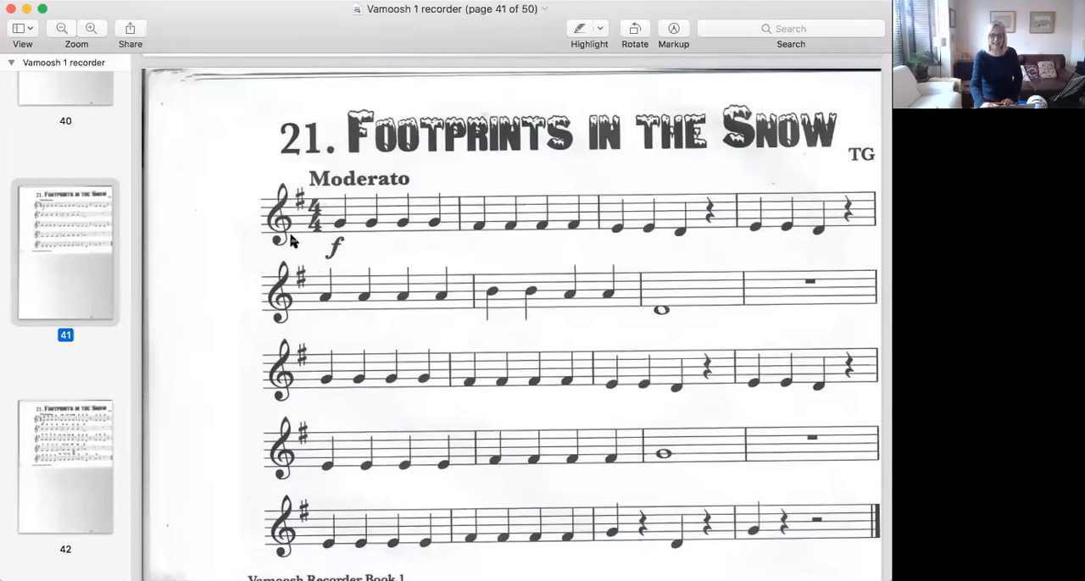
mouse_move(307, 203)
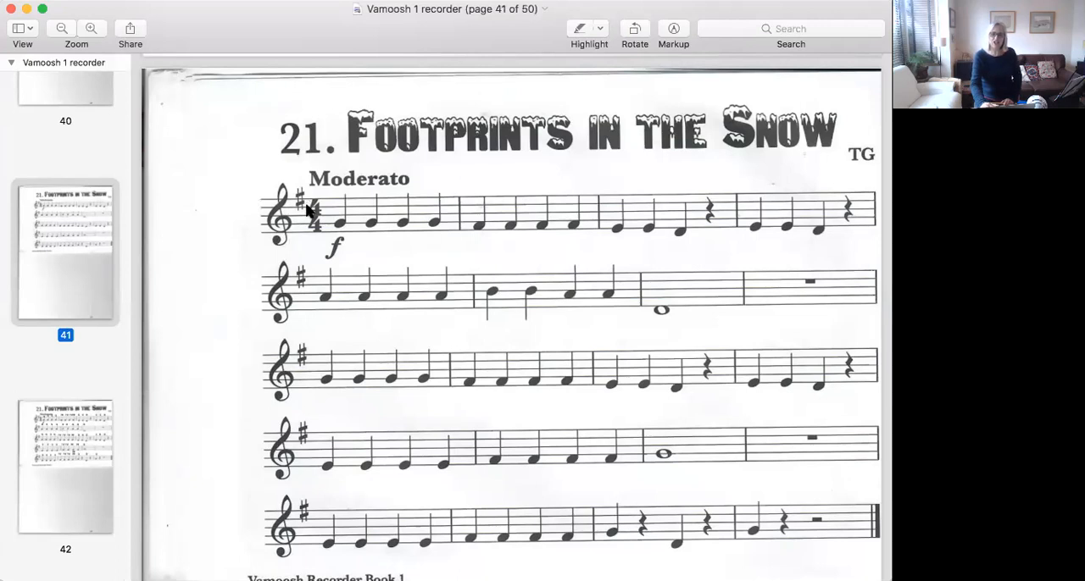
mouse_move(318, 210)
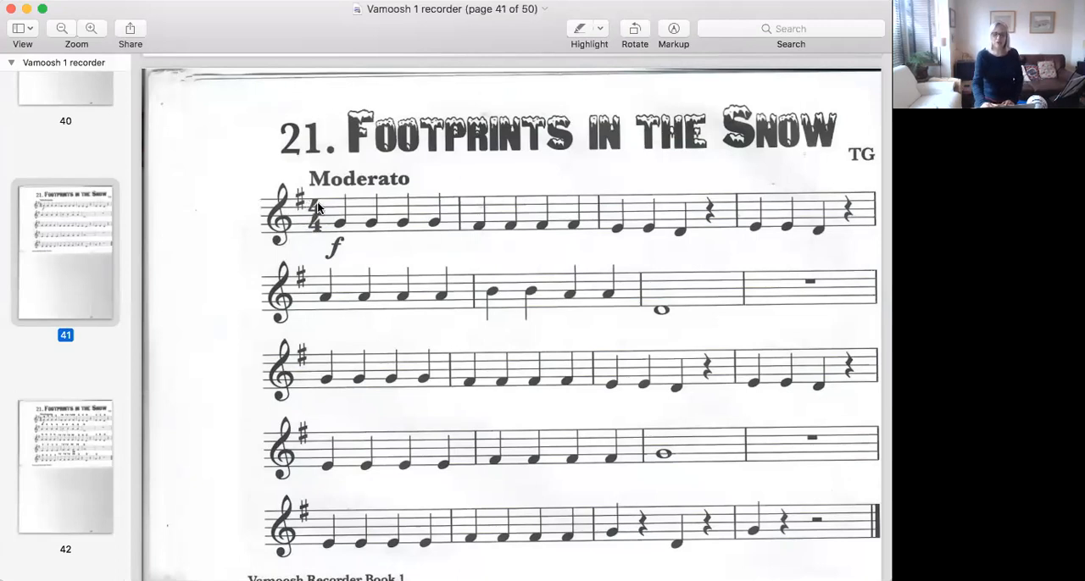
mouse_move(316, 237)
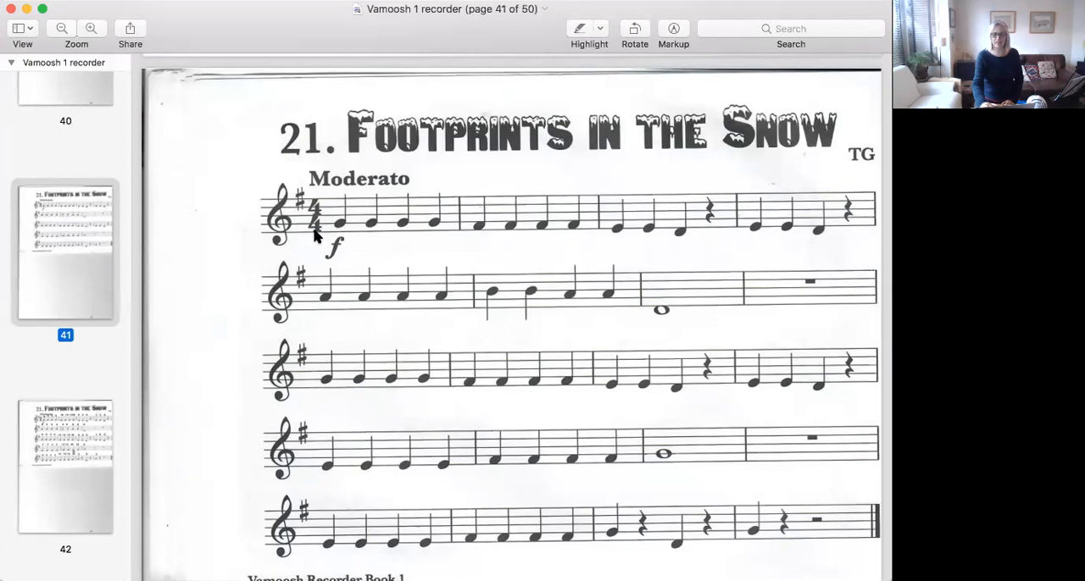
mouse_move(339, 231)
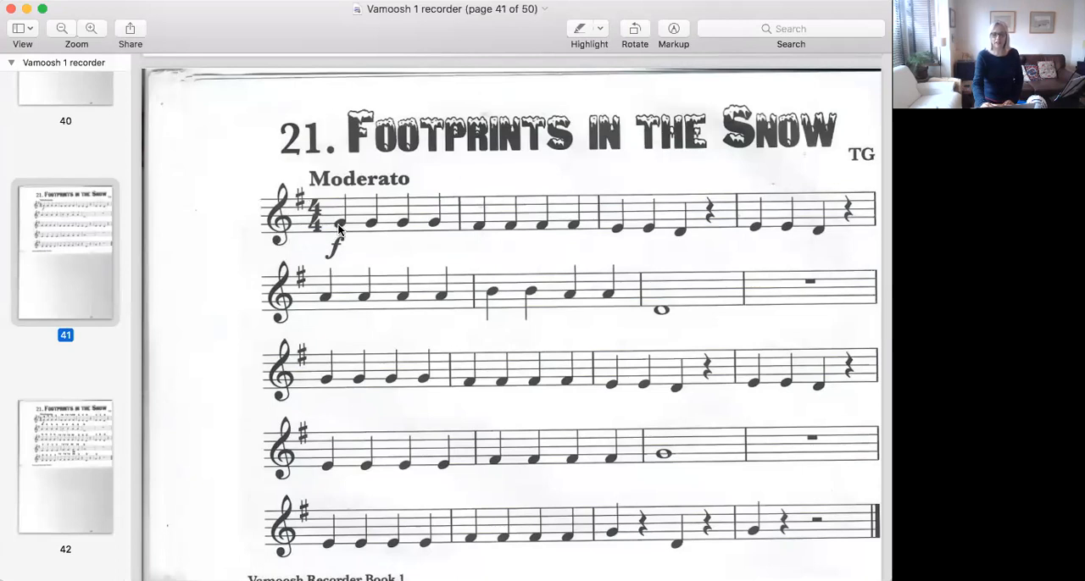
mouse_move(449, 7)
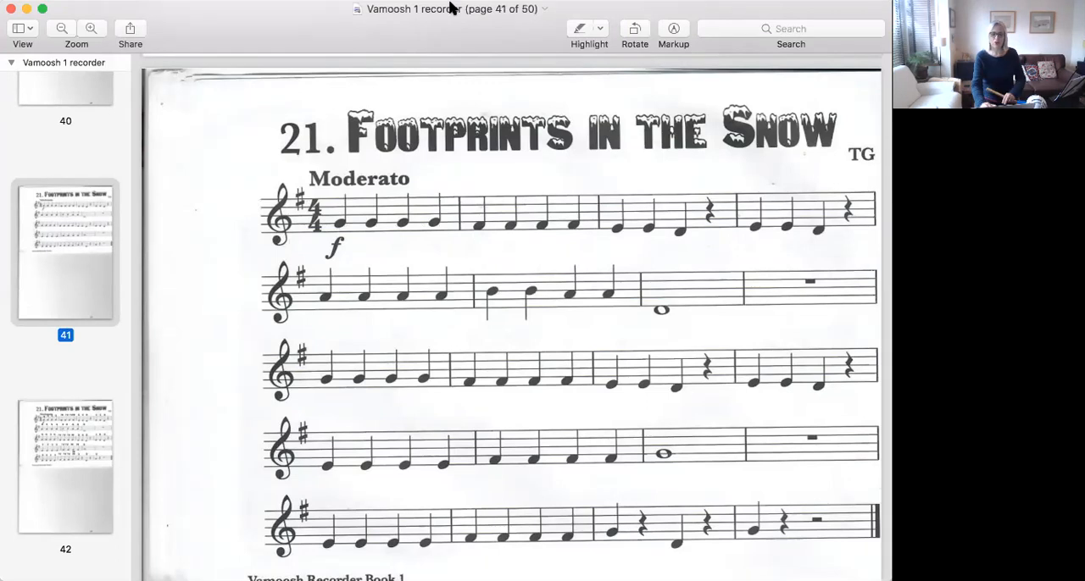
mouse_move(240, 70)
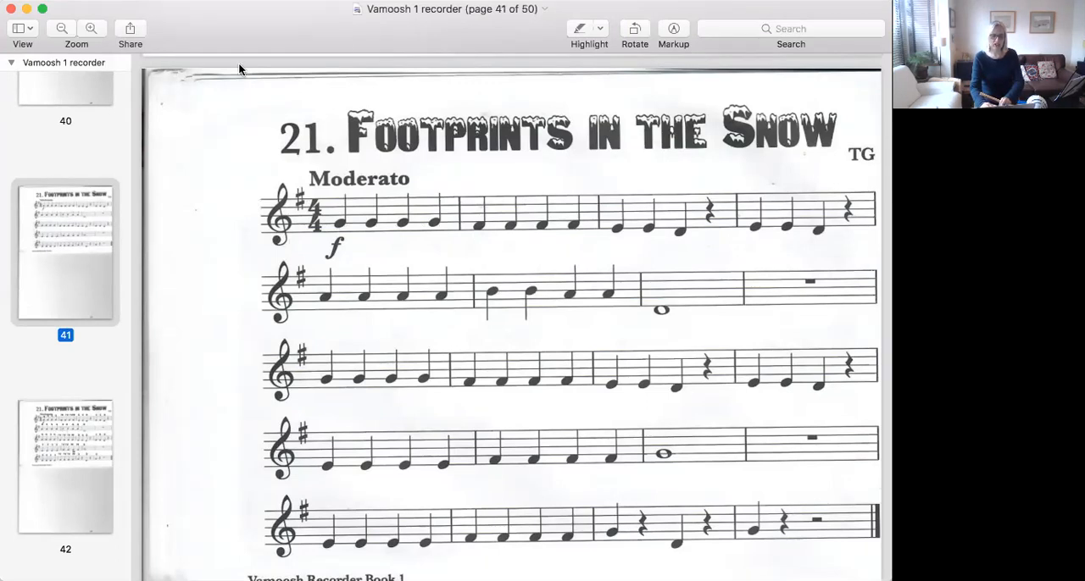
mouse_move(338, 186)
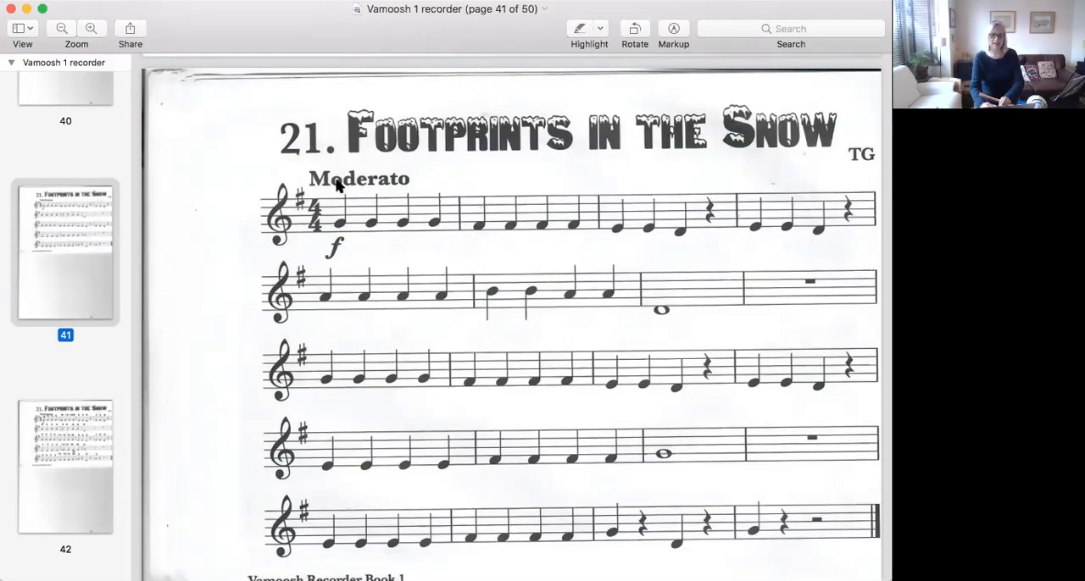
mouse_move(343, 165)
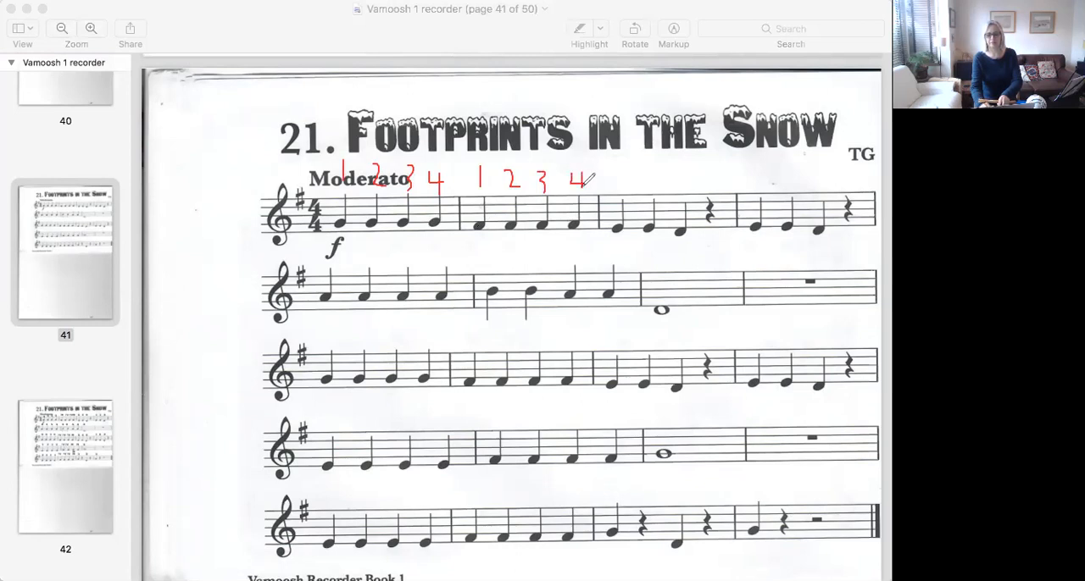
mouse_move(742, 301)
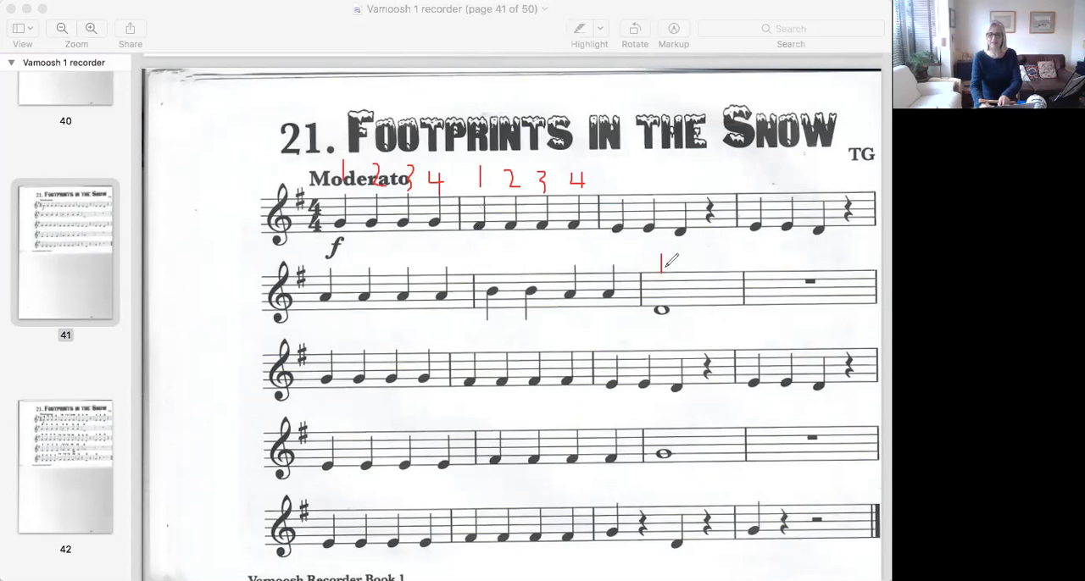
Sketch red counts 1 2 3 4 above the whole note and the following rest bar.
left_click_drag(674, 258, 707, 263)
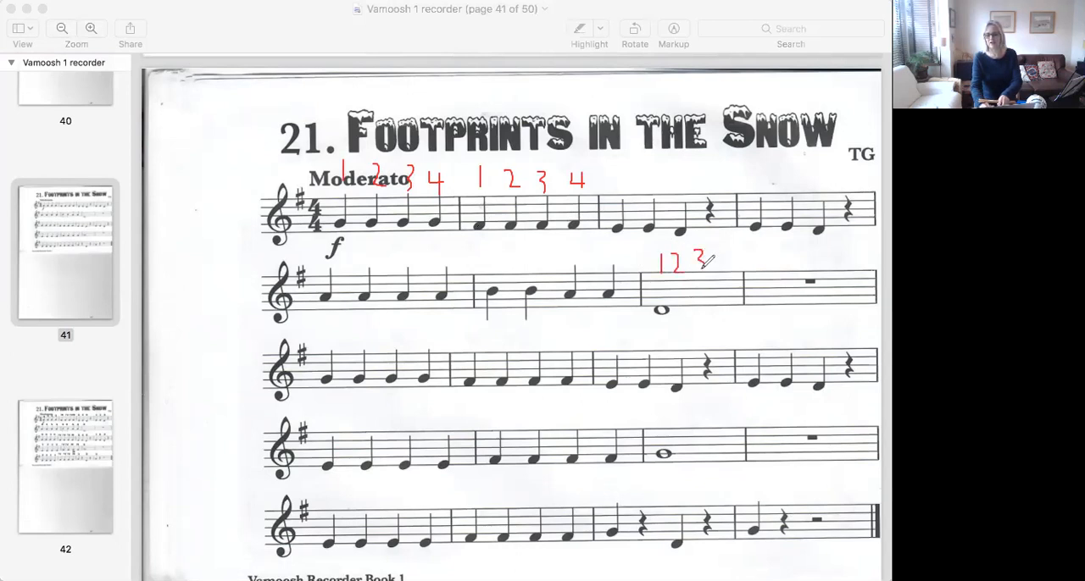
left_click_drag(710, 254, 725, 270)
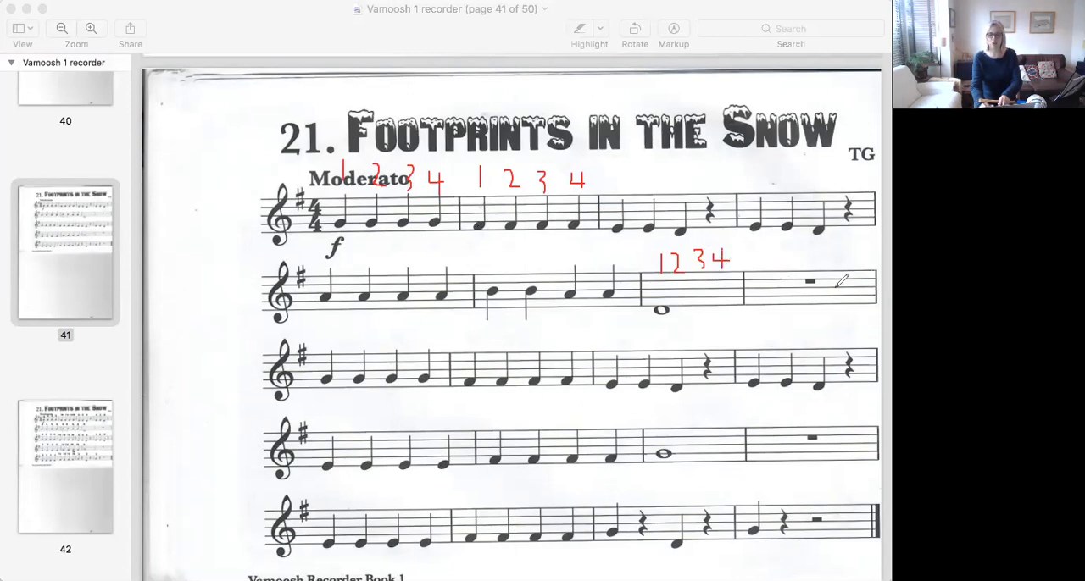
mouse_move(784, 283)
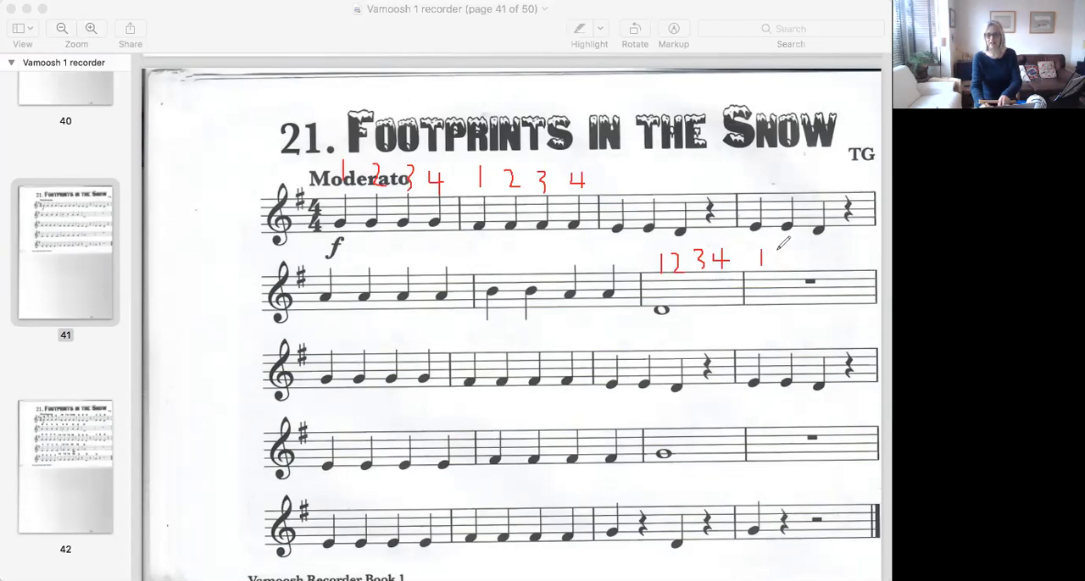
left_click_drag(767, 262, 805, 263)
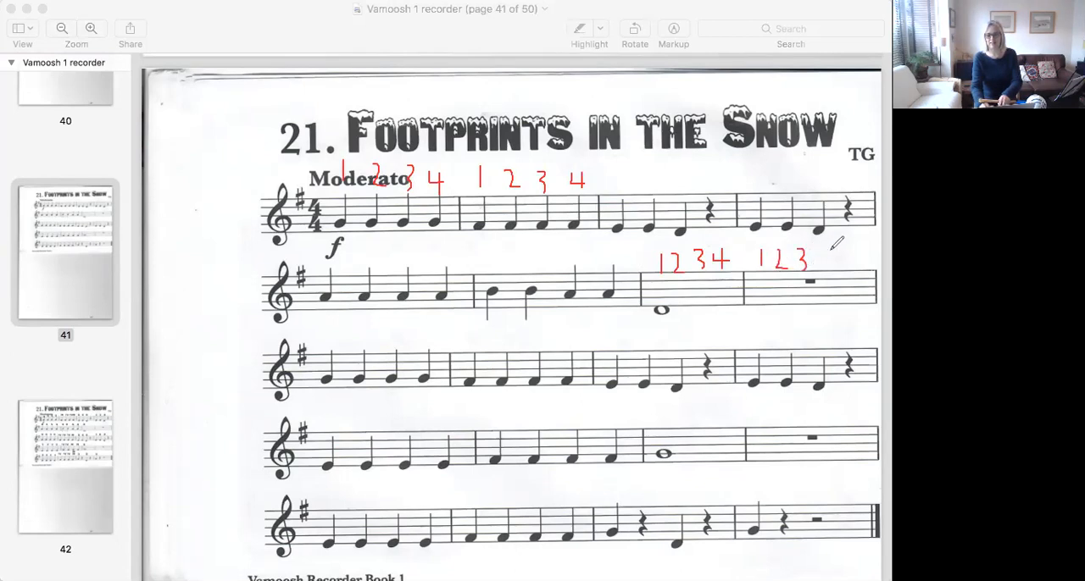
left_click_drag(826, 254, 847, 271)
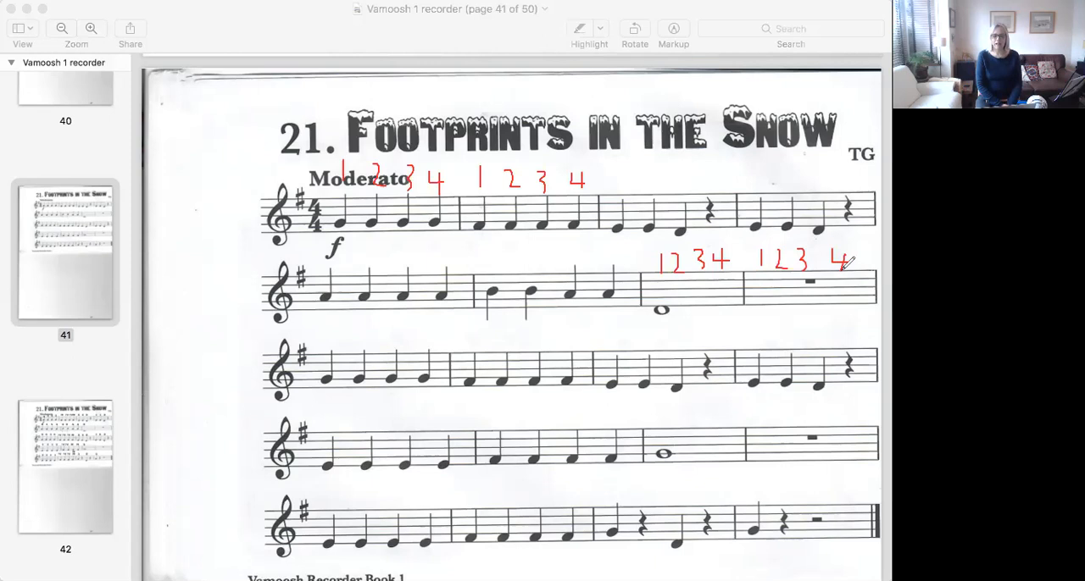
mouse_move(843, 271)
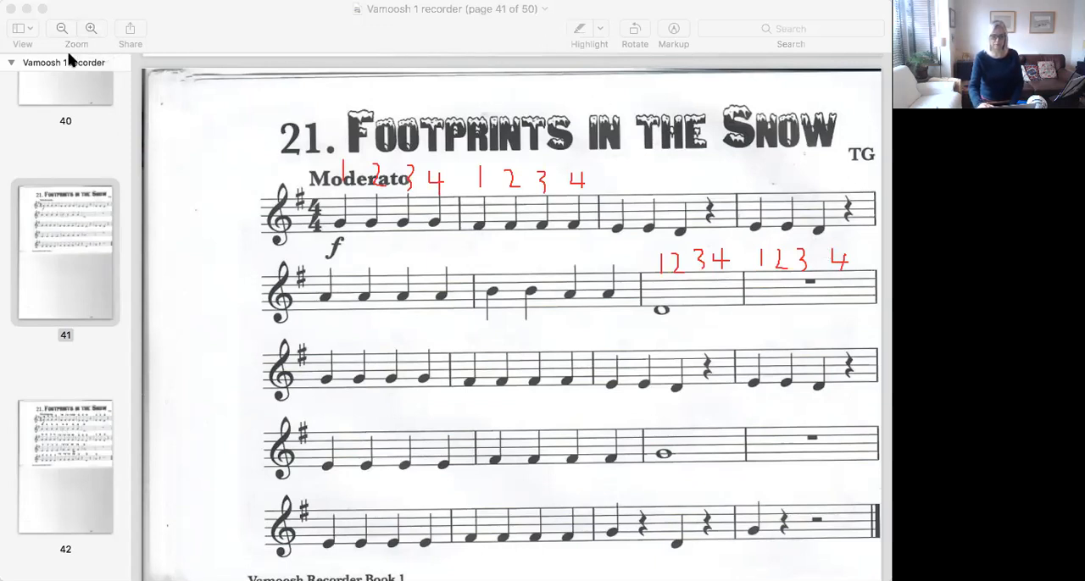
mouse_move(487, 84)
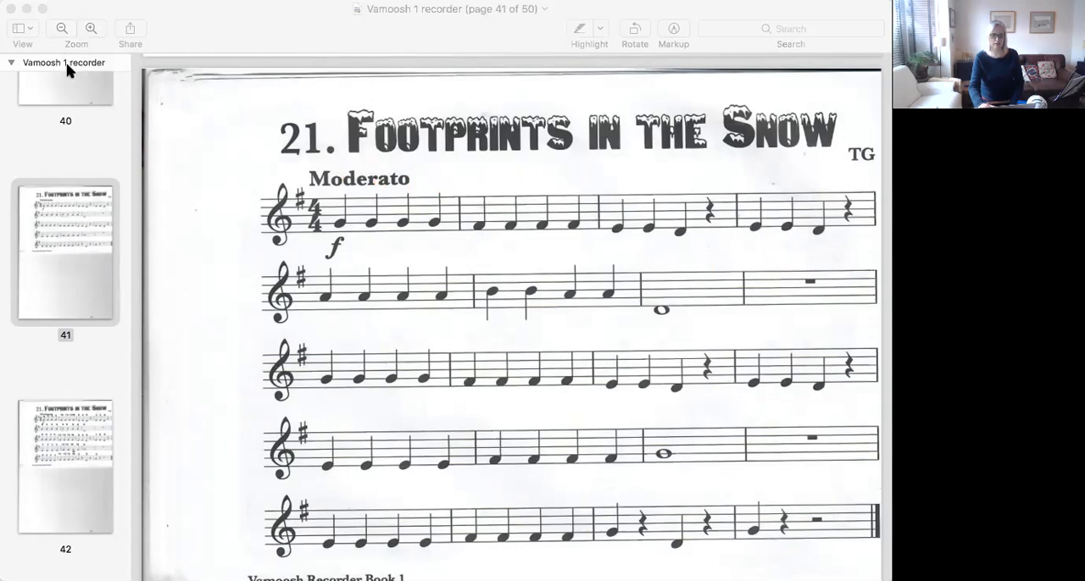
Scroll to page 42, showing the score with note letter names.
scroll("down", 3)
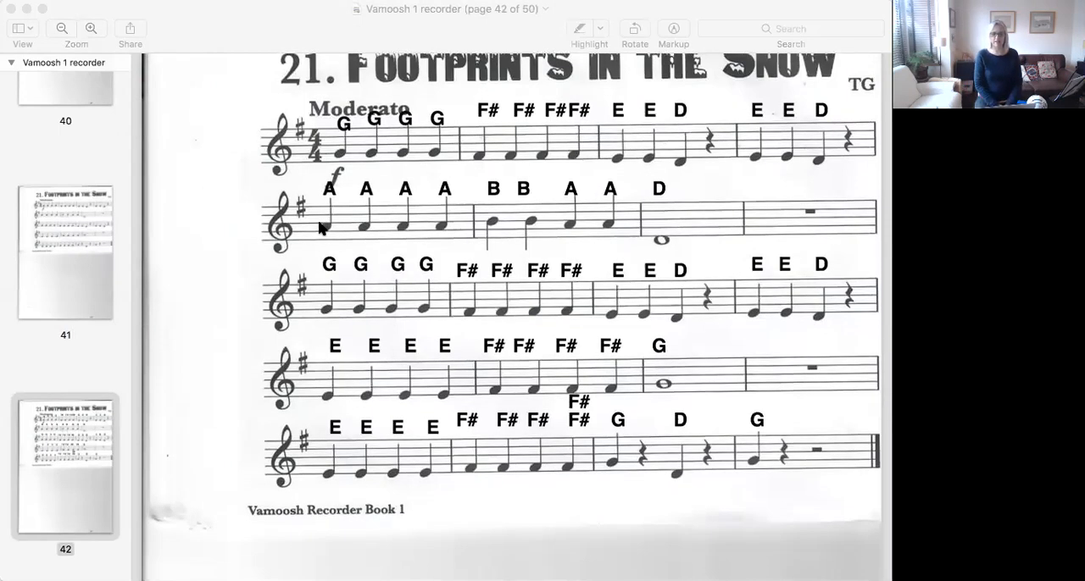
scroll("up", 3)
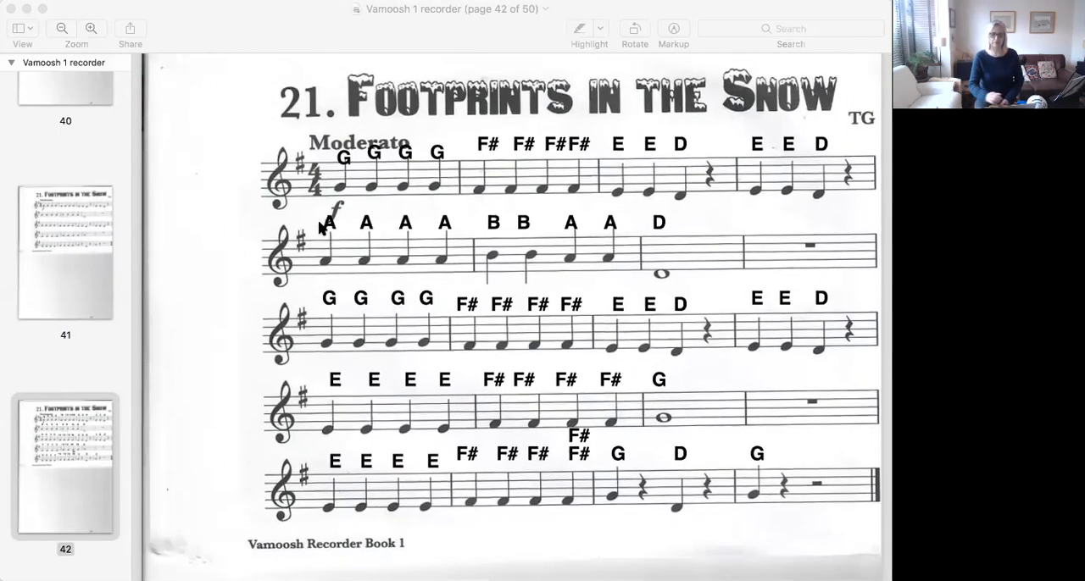